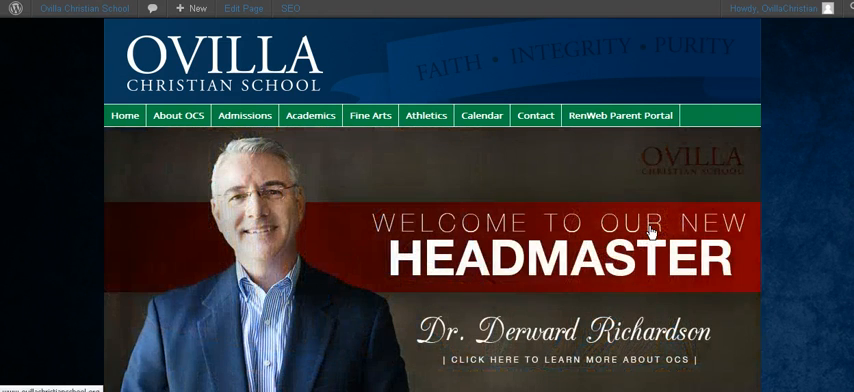
Scroll down the Featured Images page past BANNER.jpg to the Add New Image form.
scroll("down", 3)
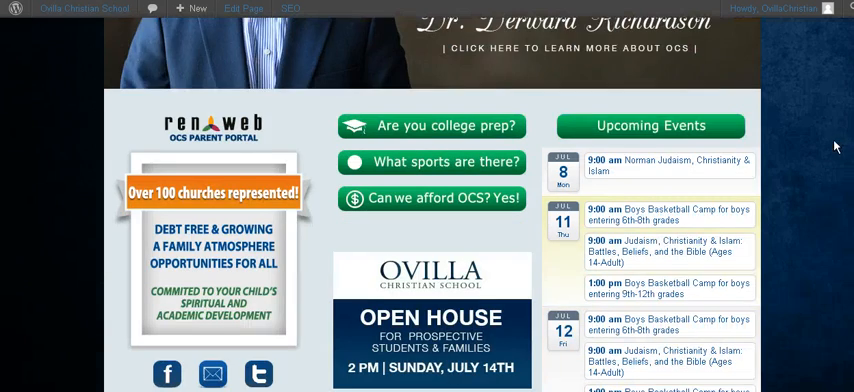
scroll("down", 3)
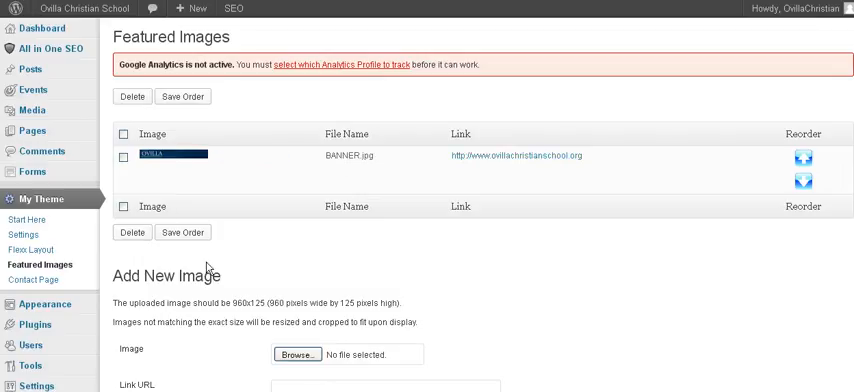
mouse_move(128, 113)
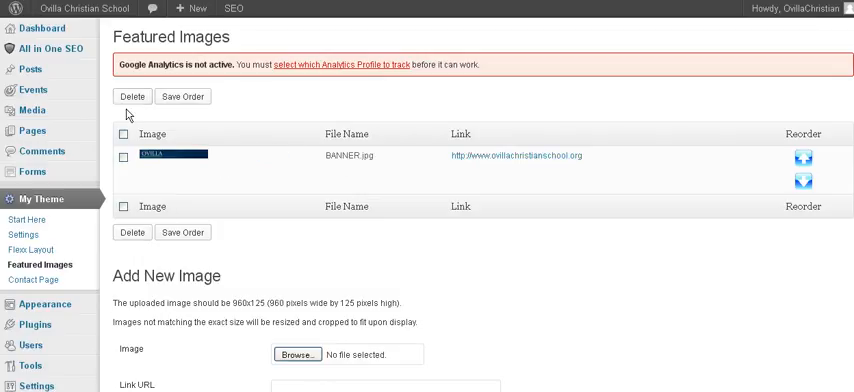
mouse_move(183, 172)
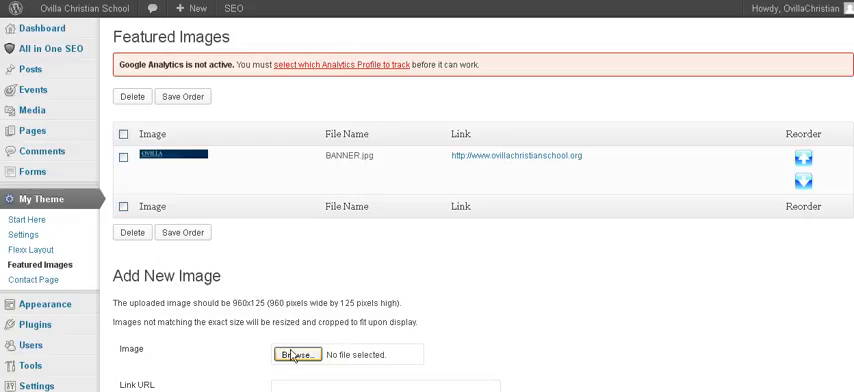
scroll("down", 3)
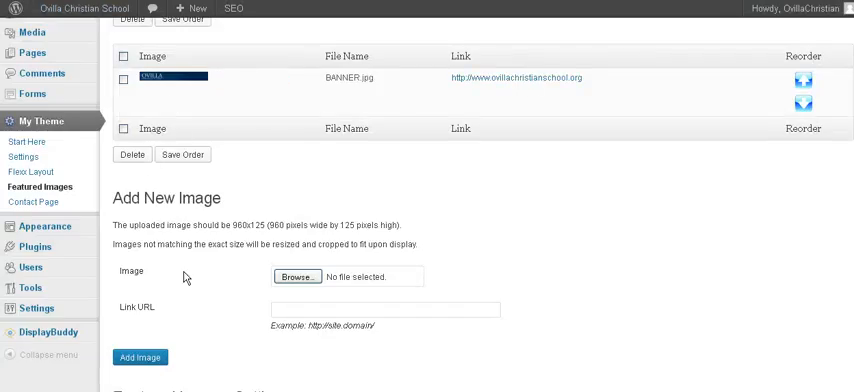
mouse_move(243, 226)
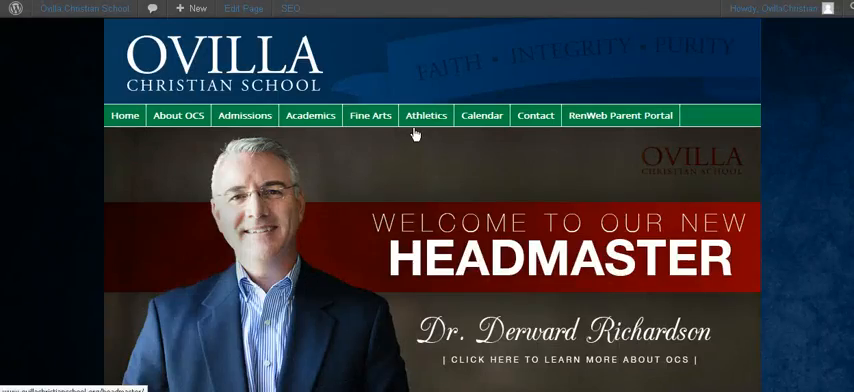
mouse_move(388, 65)
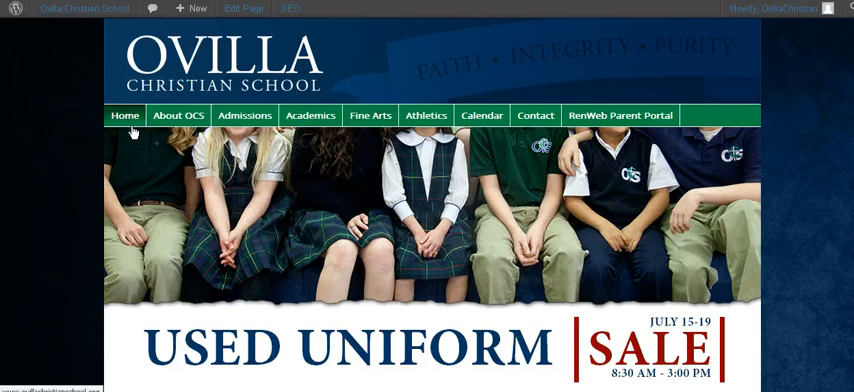
Scroll the live home page to watch its rotating header banners.
scroll("down", 3)
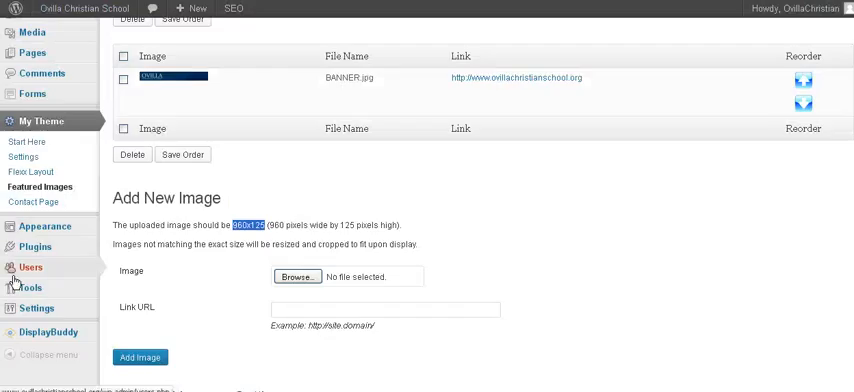
mouse_move(62, 210)
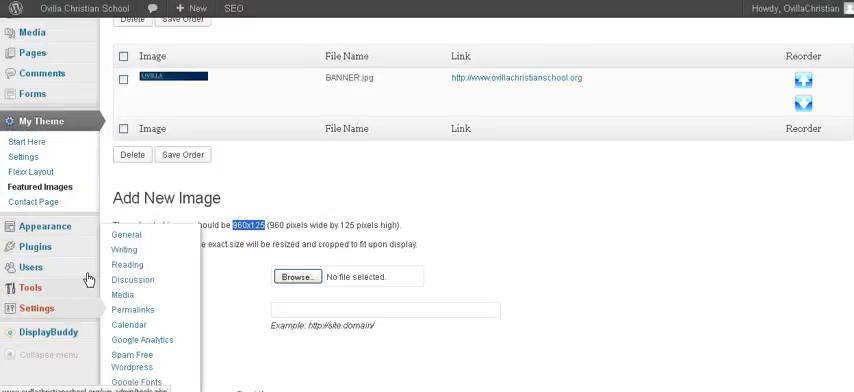
mouse_move(63, 188)
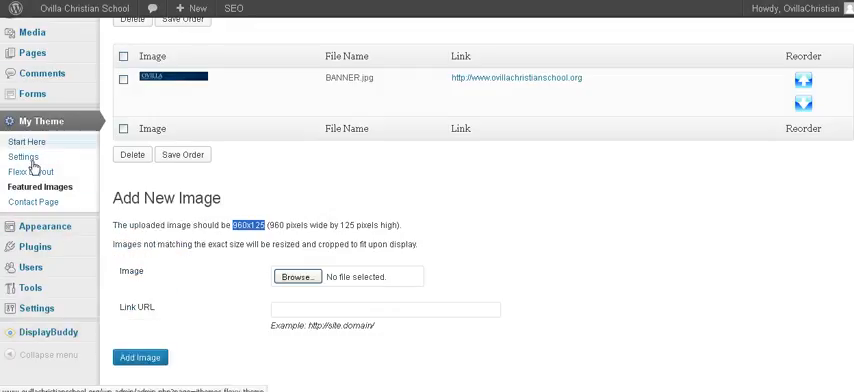
Point at DisplayBuddy in the admin menu to reveal Rotating Images.
left_click(32, 332)
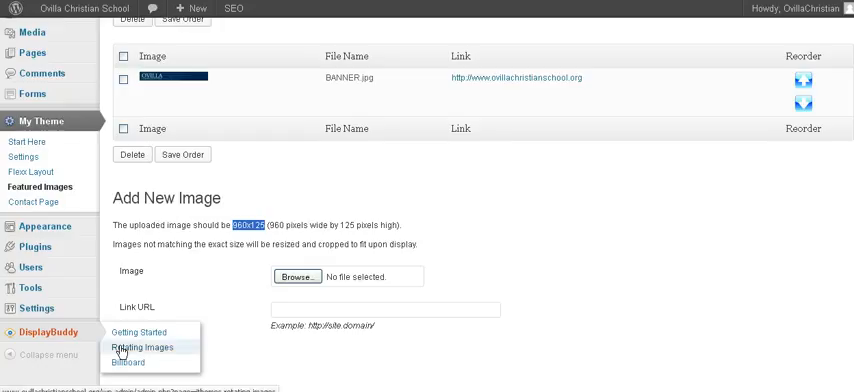
Load Rotating Images and scroll through the Home Page and WHY OCS IS DIFFERENT groups.
left_click(141, 347)
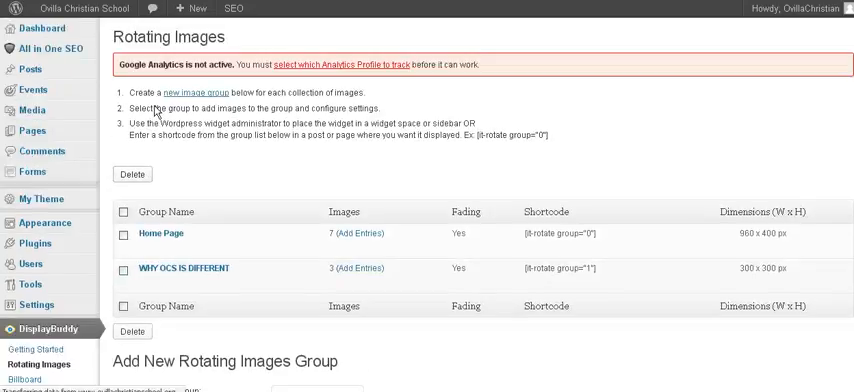
scroll("down", 3)
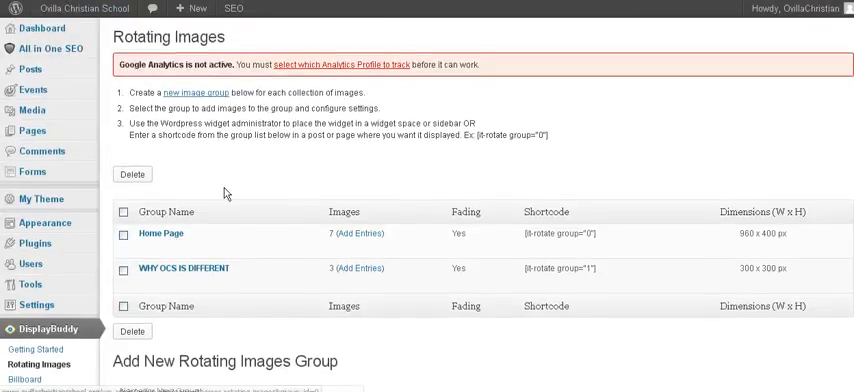
scroll("down", 3)
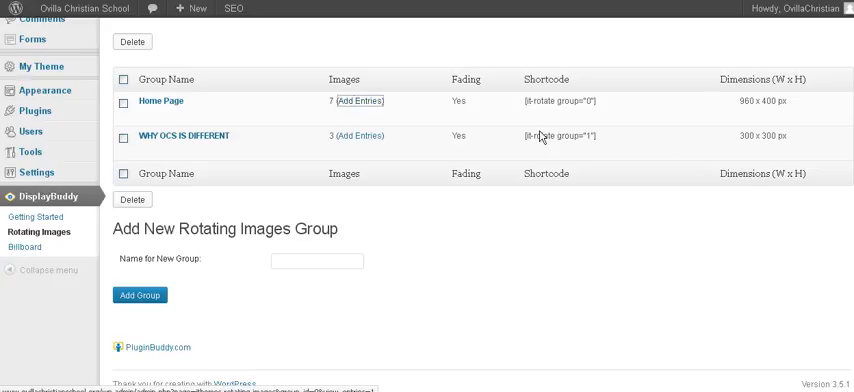
mouse_move(658, 151)
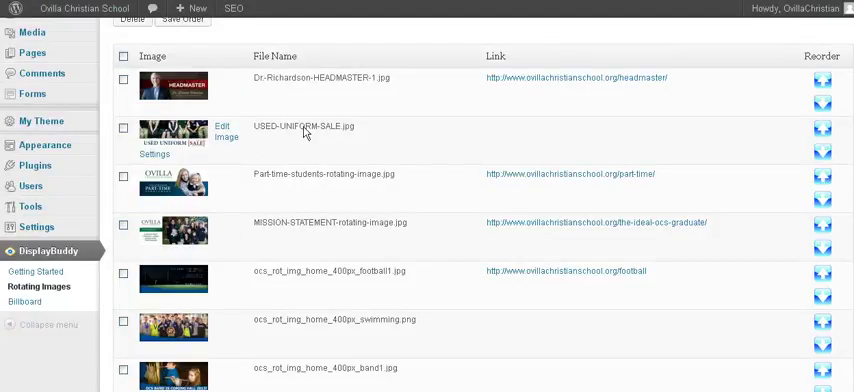
mouse_move(390, 131)
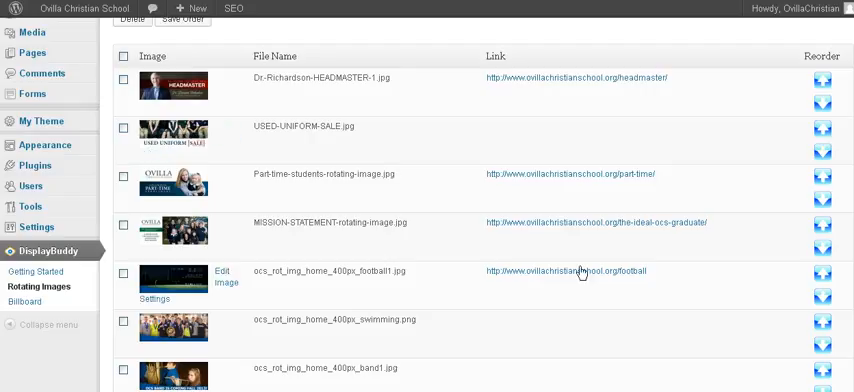
mouse_move(661, 280)
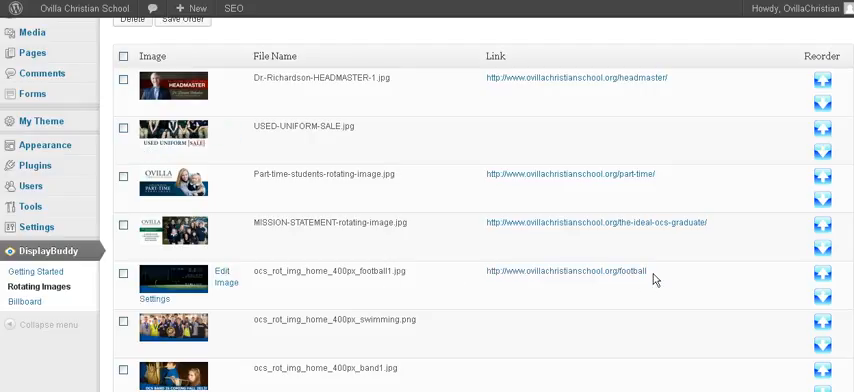
Review the Home Page group's images, remove the headmaster image, and reach the 960x400 form.
scroll("down", 3)
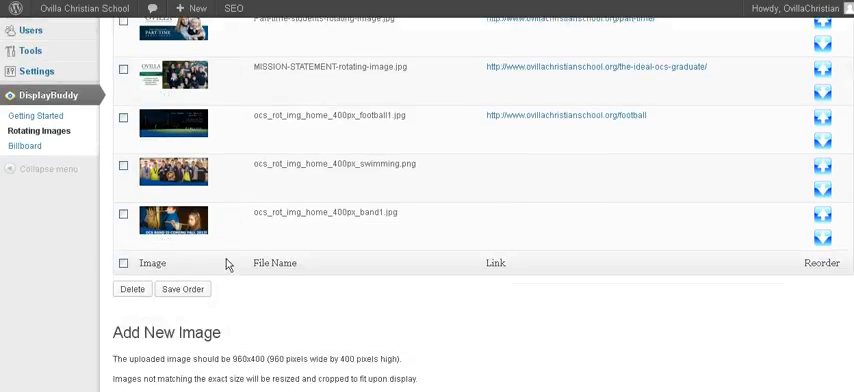
mouse_move(170, 314)
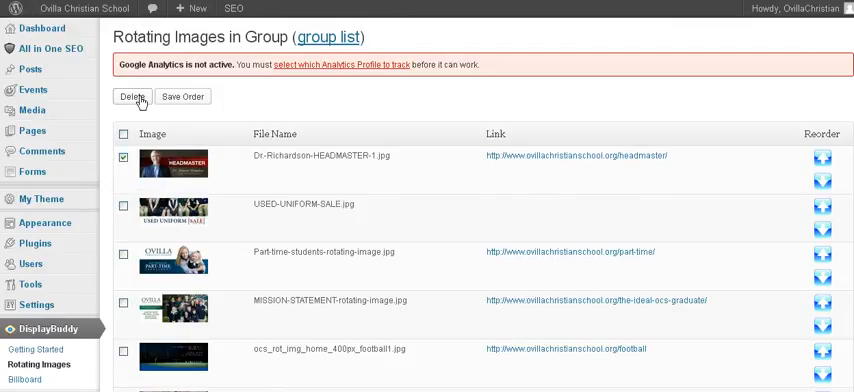
left_click(126, 157)
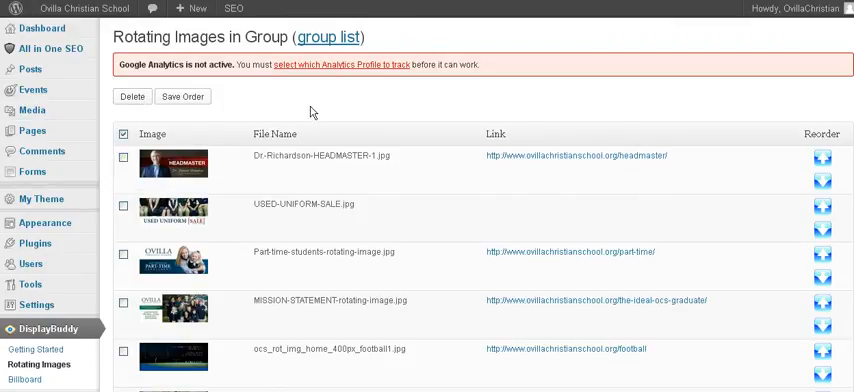
mouse_move(200, 210)
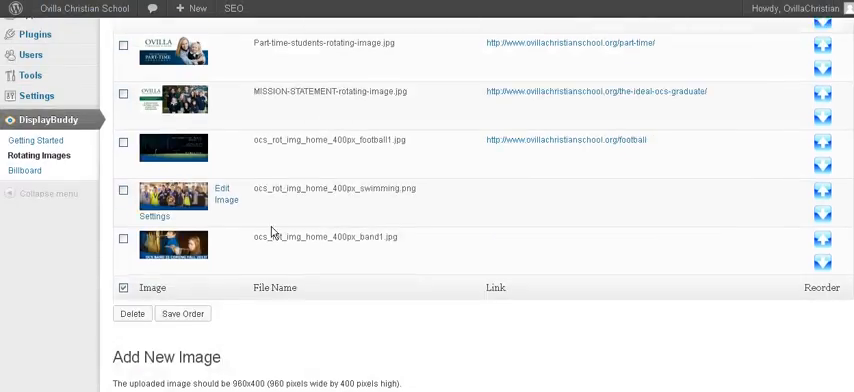
scroll("down", 3)
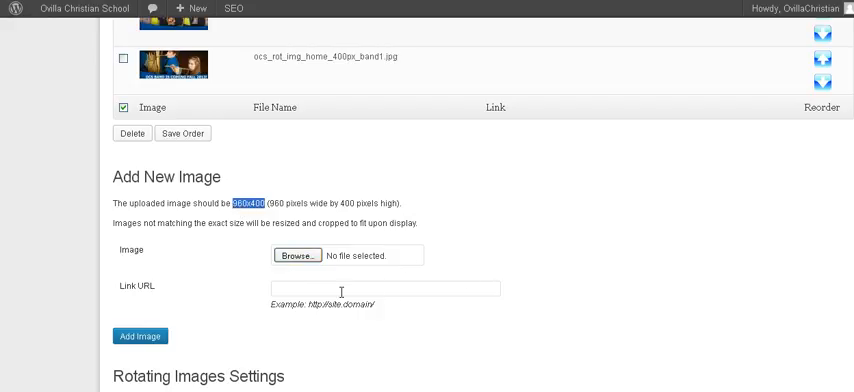
mouse_move(249, 146)
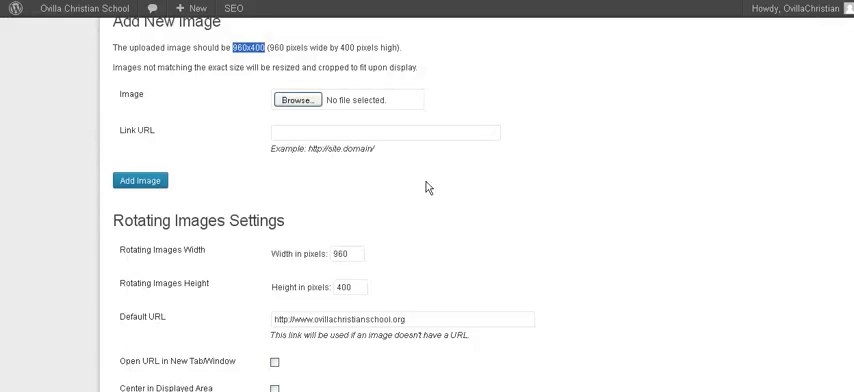
scroll("down", 3)
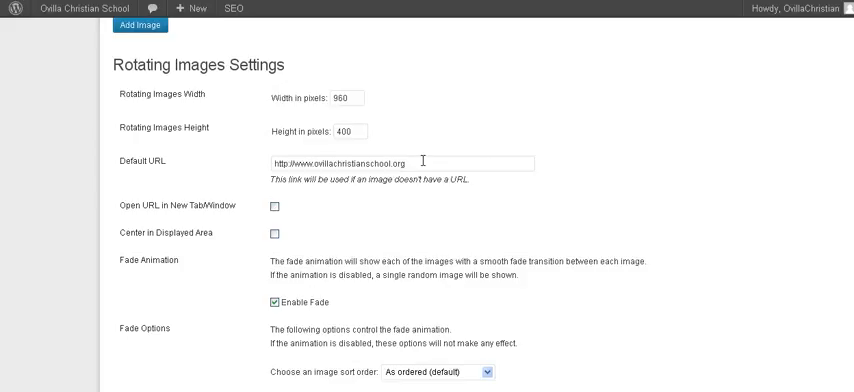
scroll("down", 3)
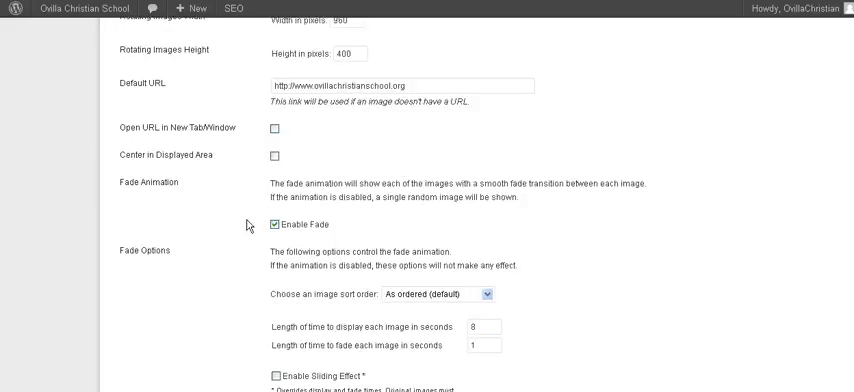
scroll("down", 3)
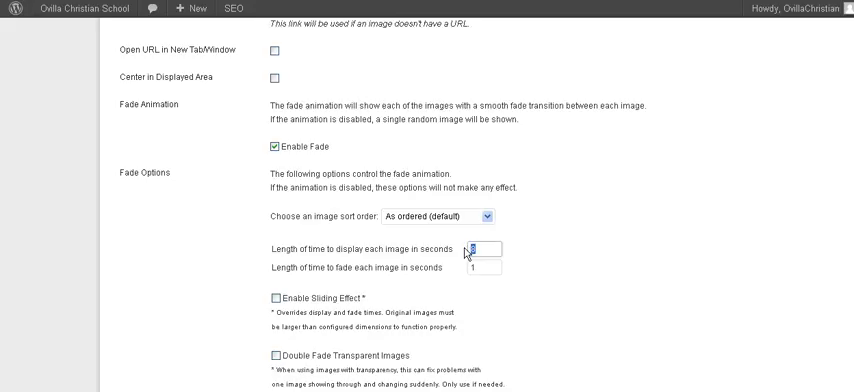
left_click(484, 267)
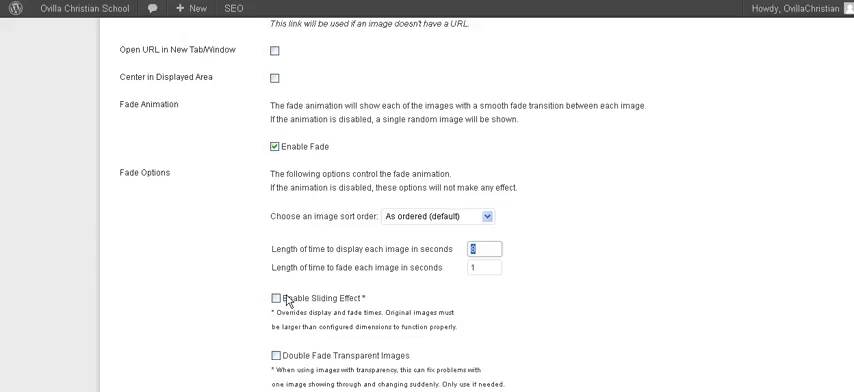
scroll("down", 3)
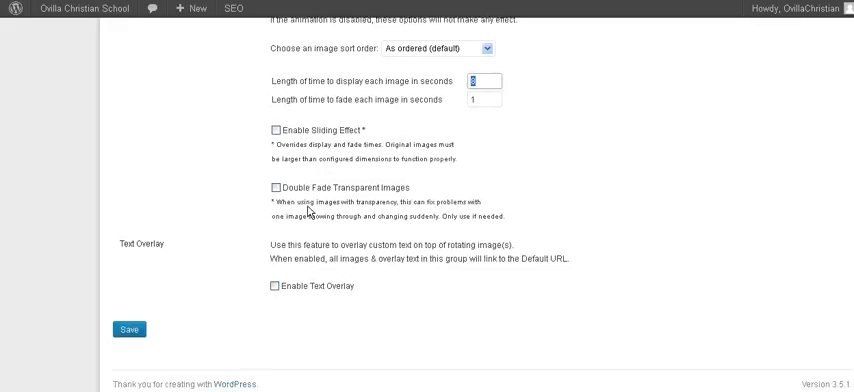
scroll("up", 3)
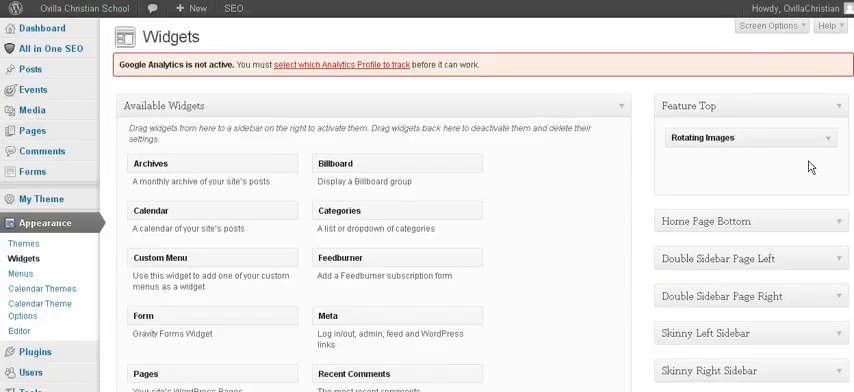
Expand Feature Bottom Left and scroll through the Billboard and Upcoming Events widgets.
scroll("down", 3)
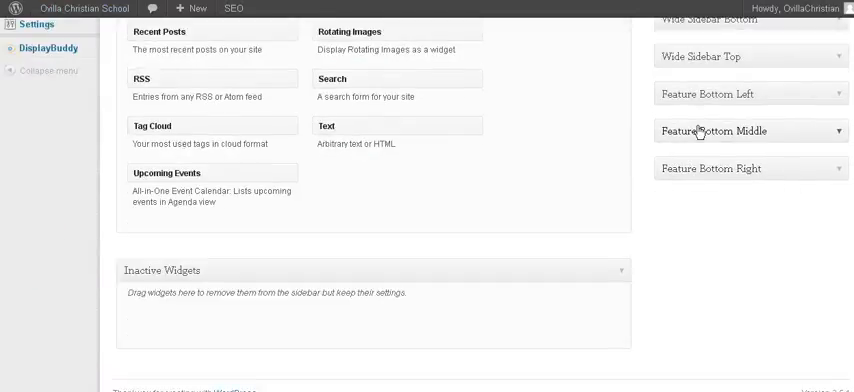
left_click(744, 94)
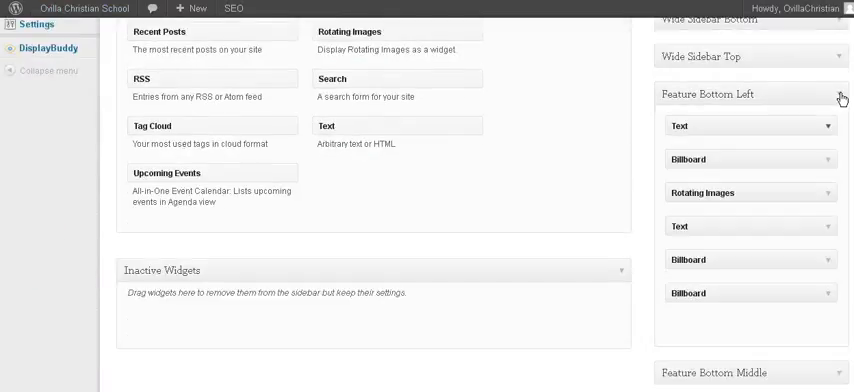
mouse_move(845, 140)
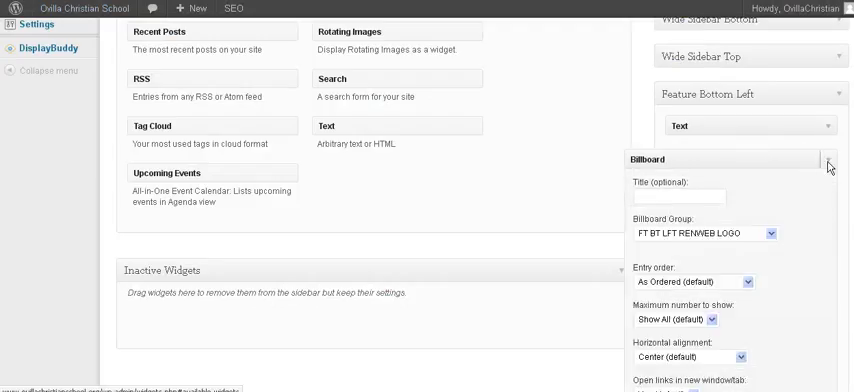
mouse_move(821, 164)
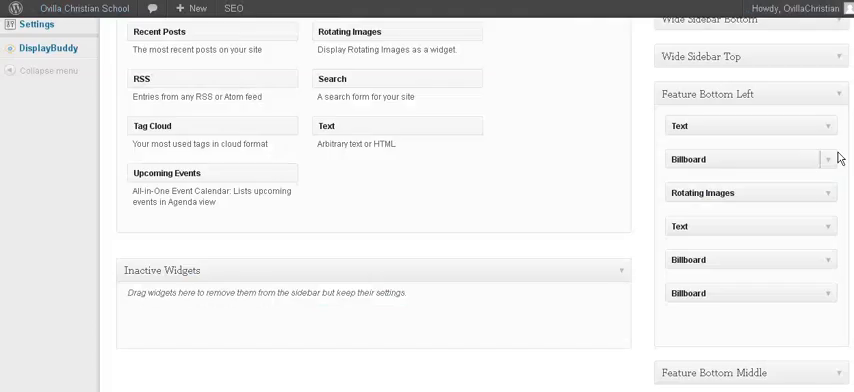
mouse_move(806, 158)
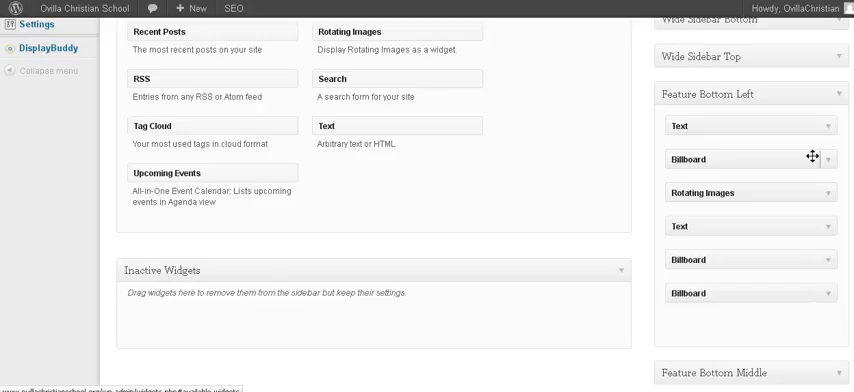
mouse_move(829, 205)
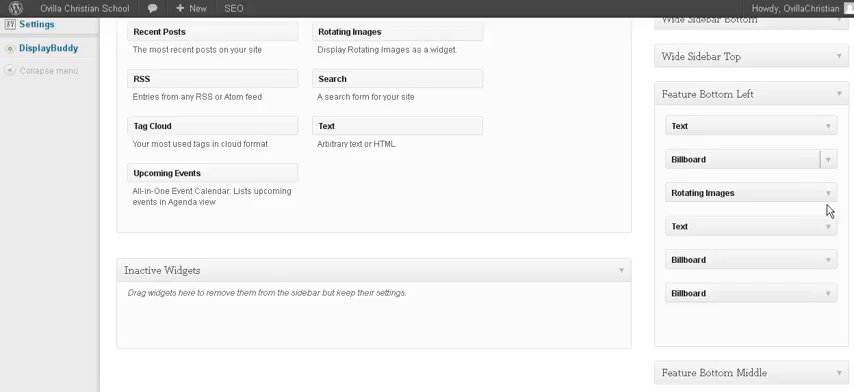
scroll("down", 3)
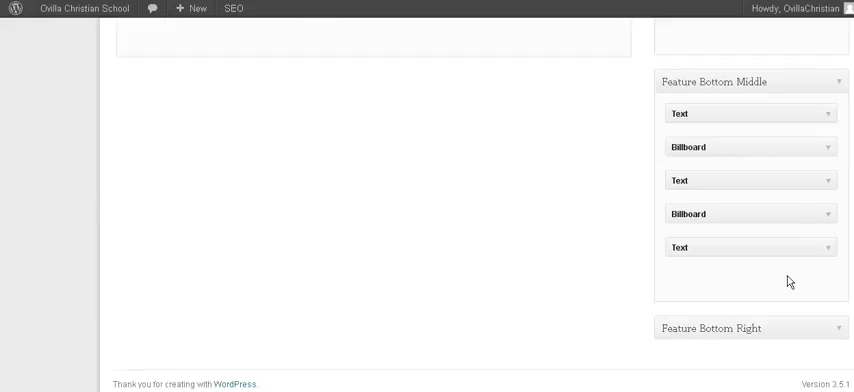
scroll("down", 3)
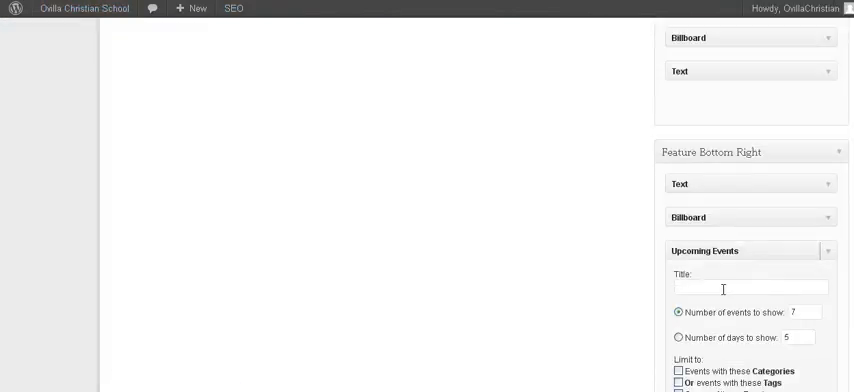
scroll("down", 3)
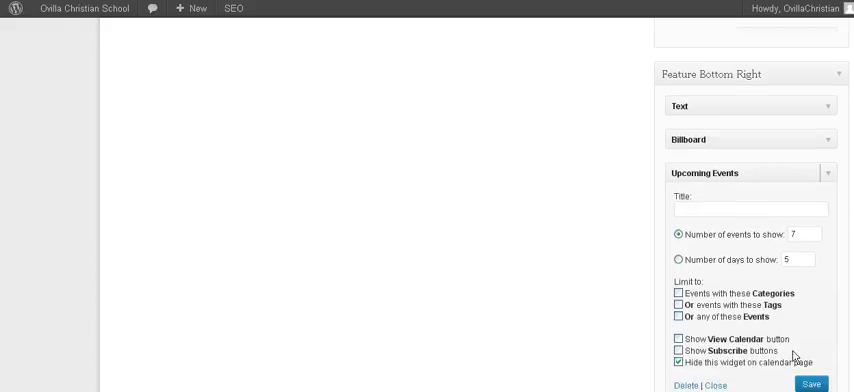